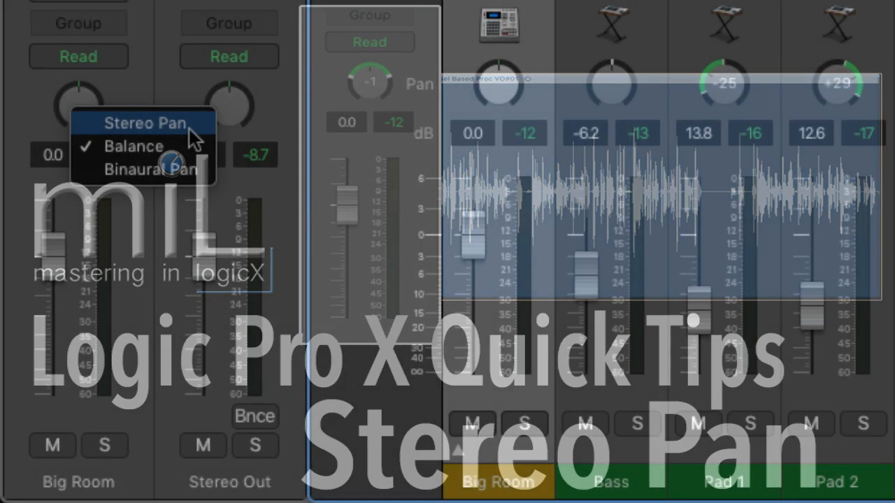
Switch Big Room to Stereo Pan and pan it left to -35.
{"action": "left_click", "coordinate": [145, 123]}
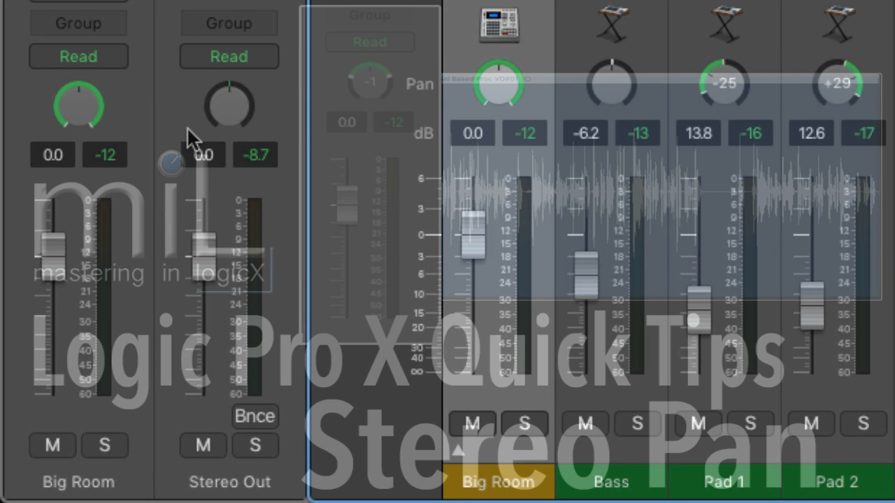
{"action": "mouse_move", "coordinate": [77, 125]}
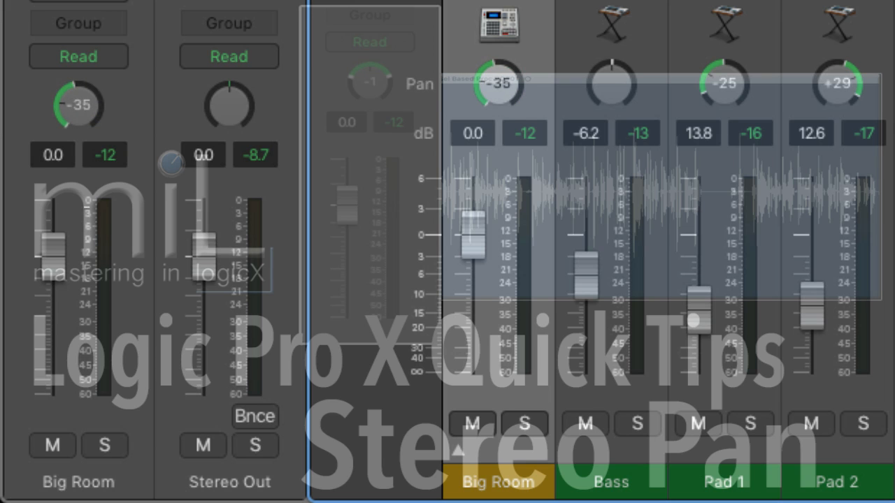
{"action": "left_click_drag", "start_coordinate": [78, 105], "coordinate": [83, 123]}
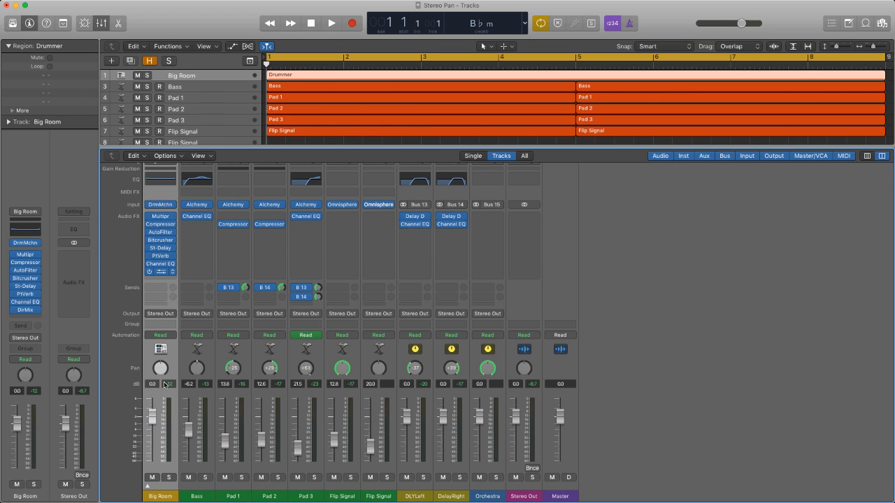
{"action": "mouse_move", "coordinate": [165, 381]}
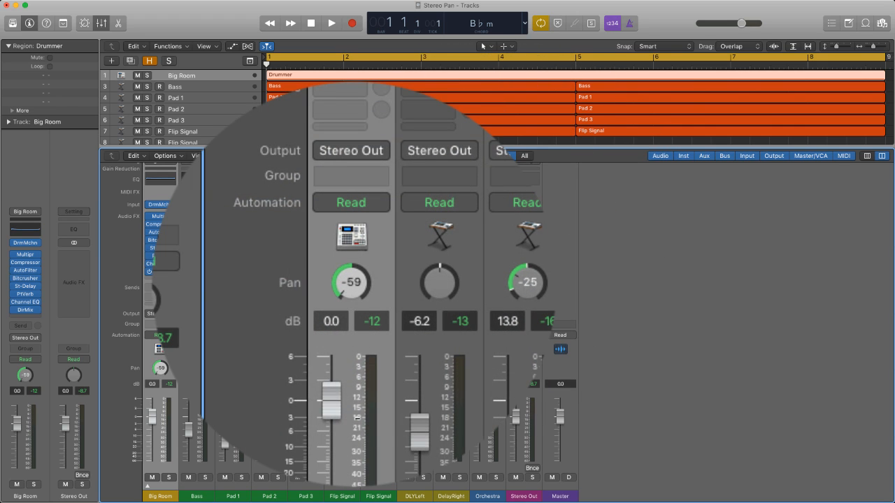
Sweep Big Room's pan right to +44, settle at +23, and bring up its Direction Mixer.
{"action": "left_click_drag", "start_coordinate": [351, 282], "coordinate": [363, 272]}
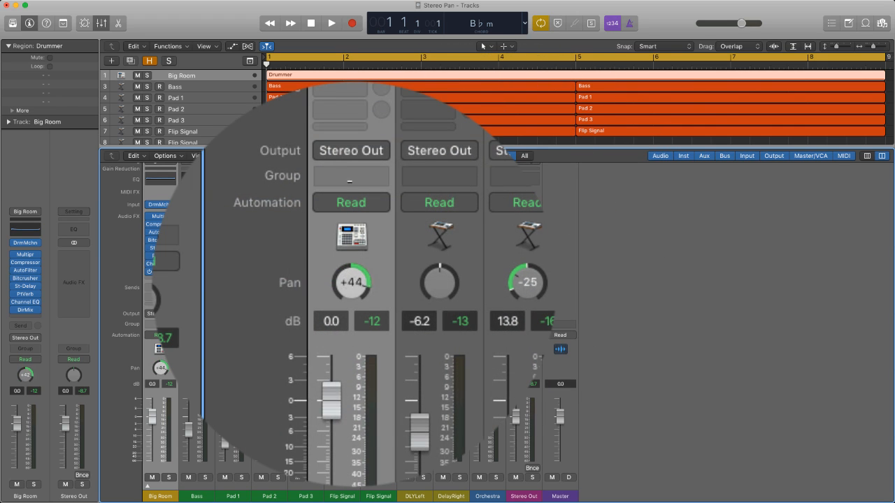
{"action": "left_click_drag", "start_coordinate": [352, 282], "coordinate": [353, 289]}
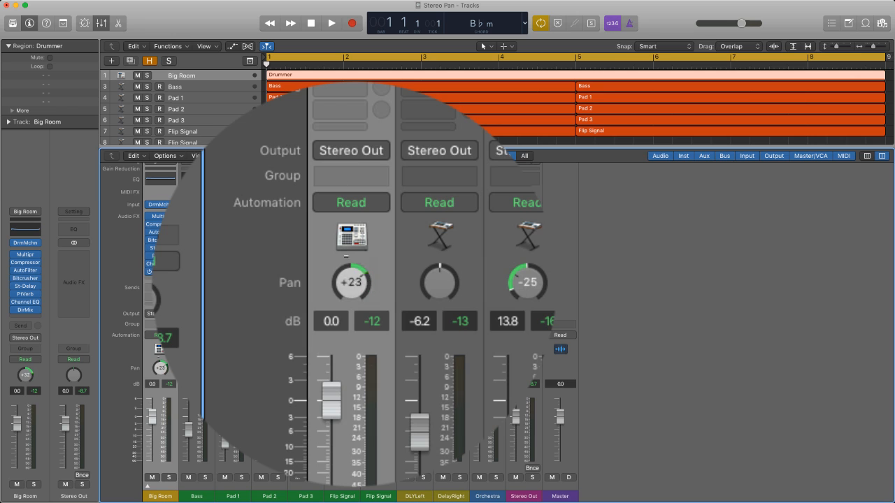
{"action": "double_click", "coordinate": [350, 282]}
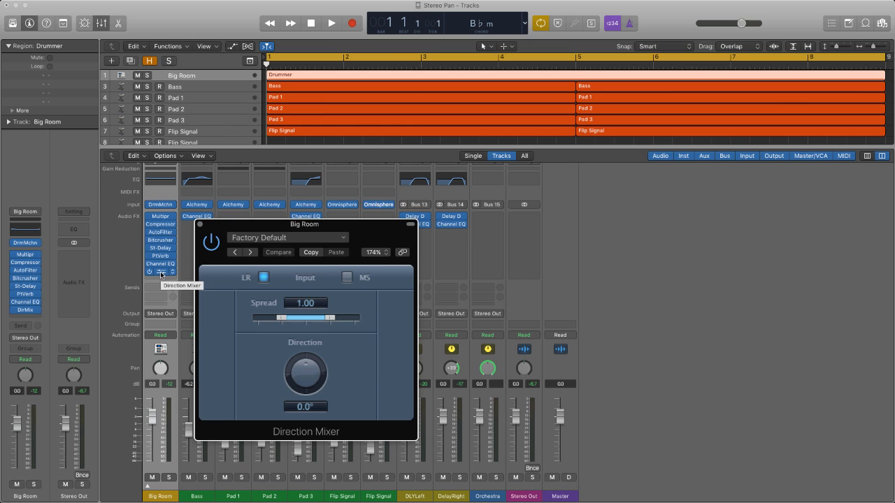
Swing the Direction Mixer direction from +55° through +45.5° to -52.5°, then reset it.
{"action": "left_click_drag", "start_coordinate": [305, 375], "coordinate": [314, 357]}
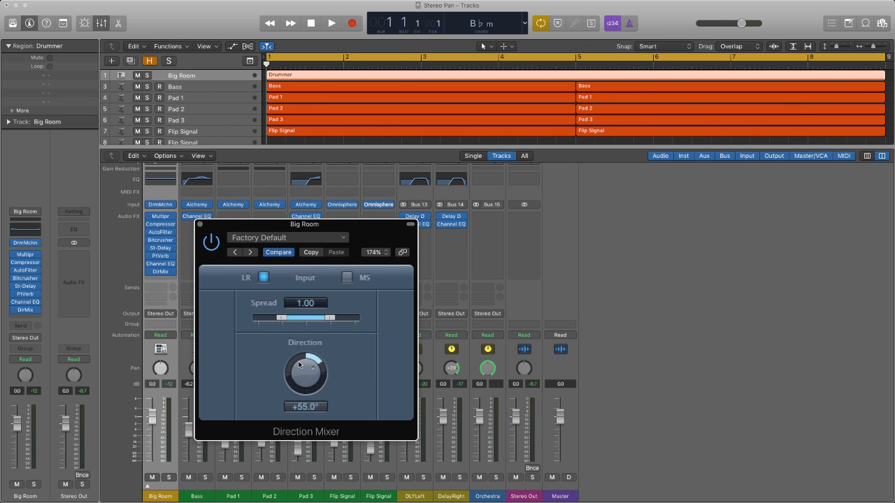
{"action": "left_click_drag", "start_coordinate": [305, 375], "coordinate": [302, 378]}
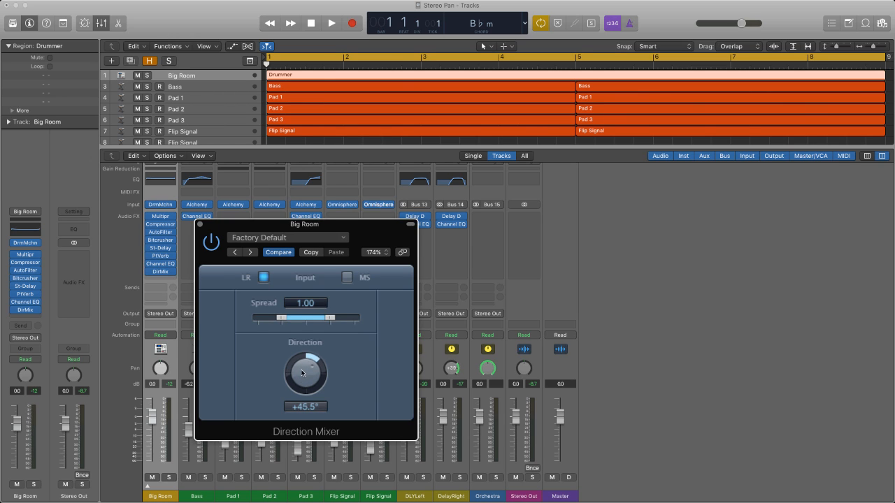
{"action": "left_click_drag", "start_coordinate": [302, 375], "coordinate": [304, 389]}
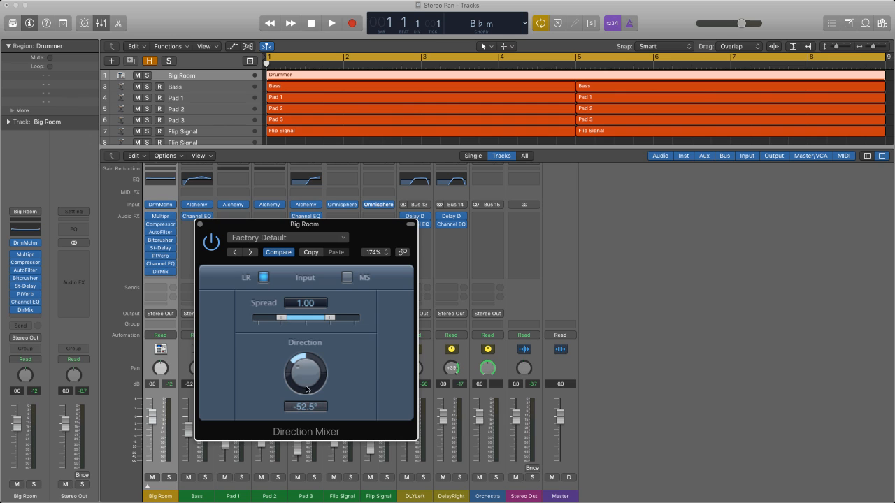
{"action": "double_click", "coordinate": [304, 372]}
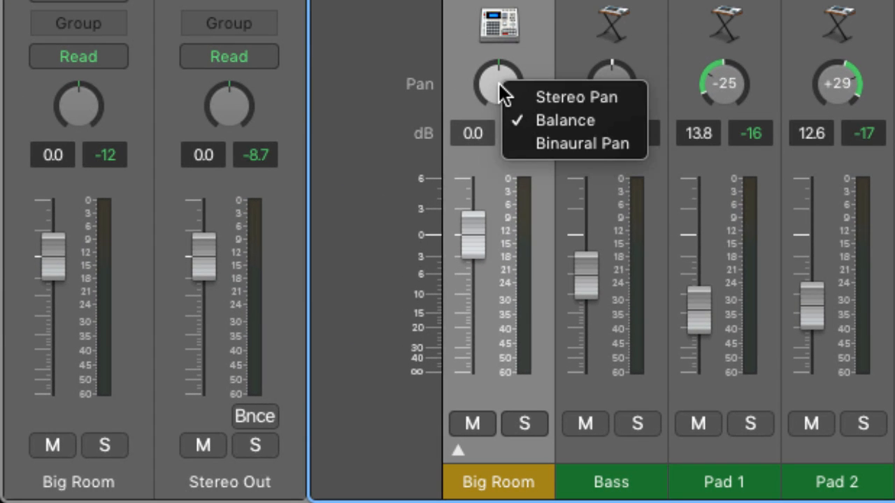
{"action": "mouse_move", "coordinate": [584, 98]}
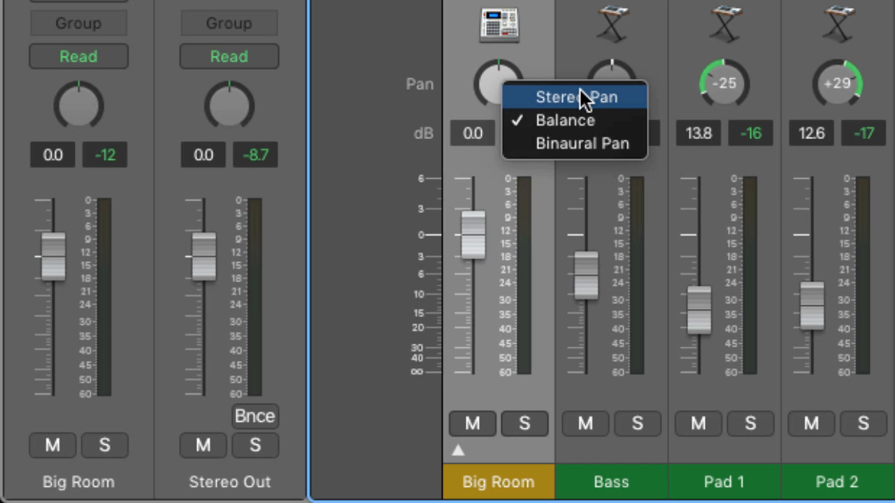
{"action": "mouse_move", "coordinate": [587, 165]}
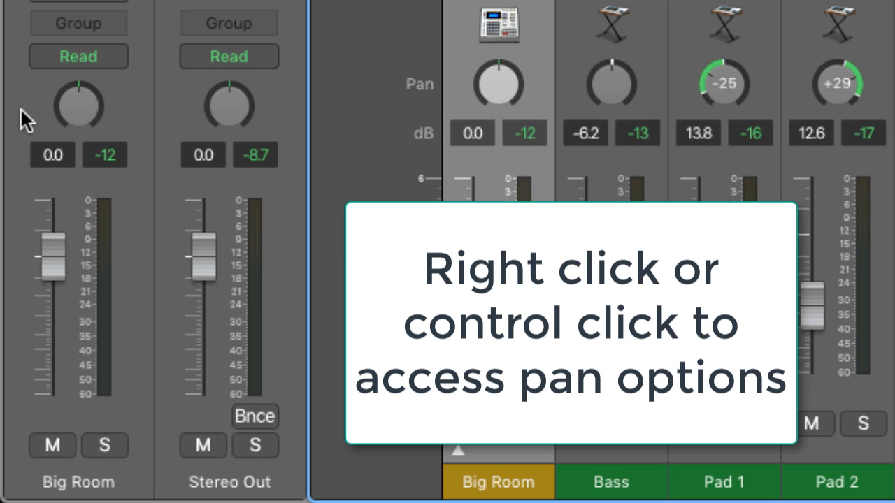
Show Big Room's pan mode menu with Stereo Pan, Balance and Binaural Pan choices.
{"action": "right_click", "coordinate": [78, 105]}
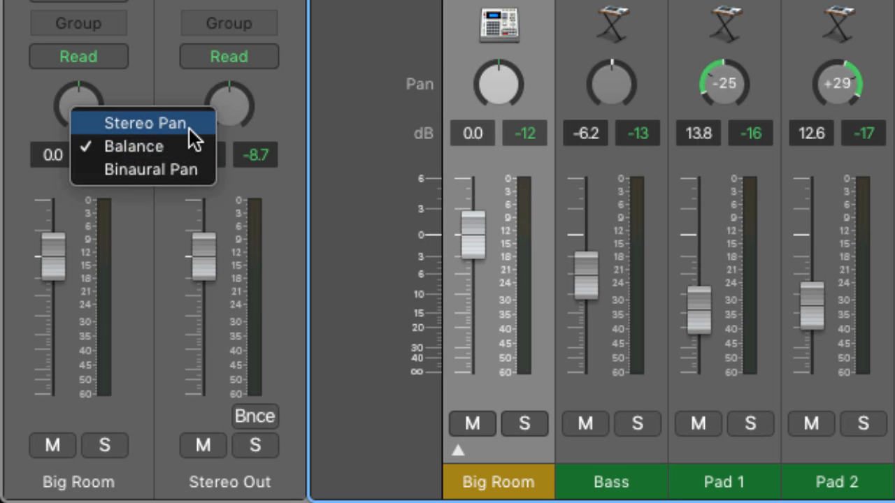
Try Stereo Pan and Binaural Pan on Big Room, ending in Stereo Pan at +1.
{"action": "left_click", "coordinate": [146, 123]}
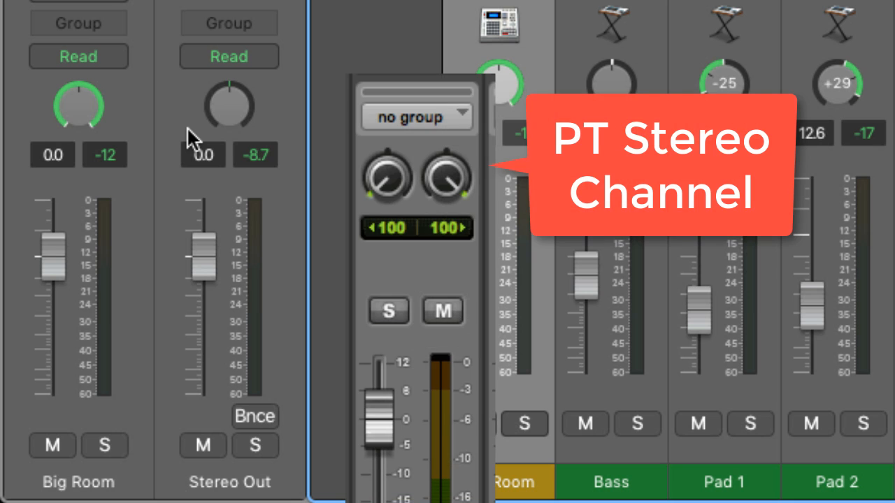
{"action": "mouse_move", "coordinate": [76, 129]}
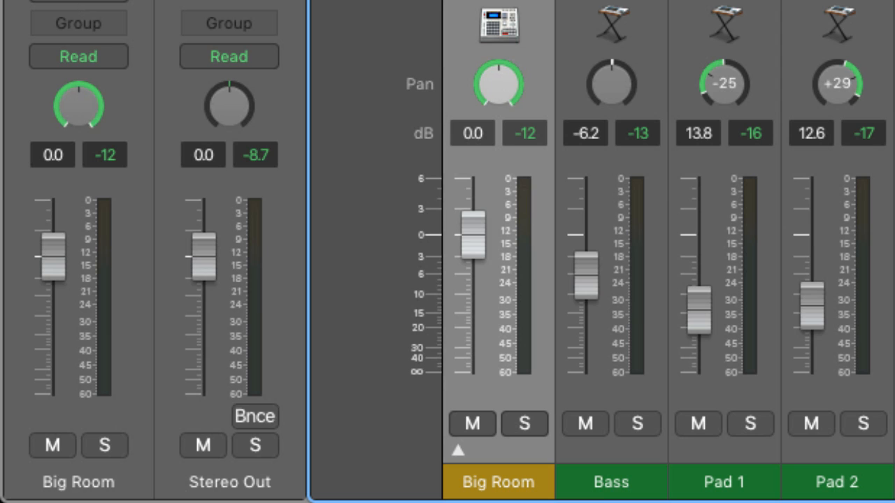
{"action": "left_click_drag", "start_coordinate": [78, 106], "coordinate": [78, 98]}
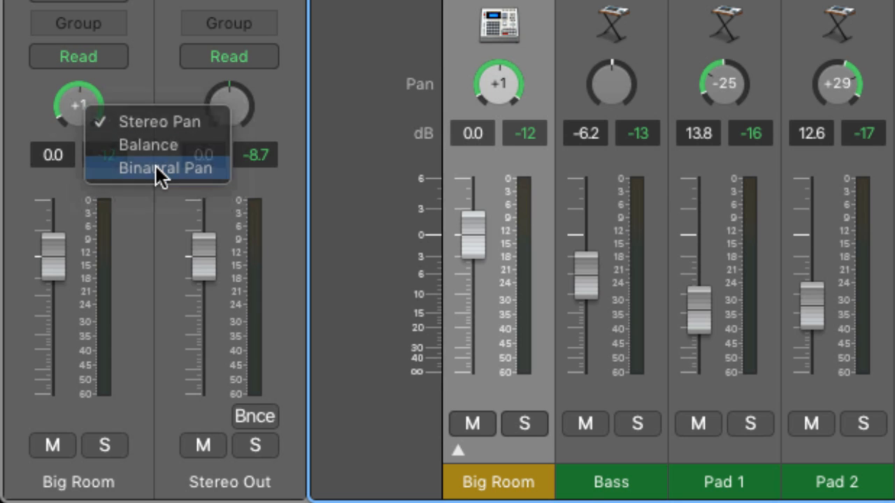
{"action": "left_click", "coordinate": [165, 168]}
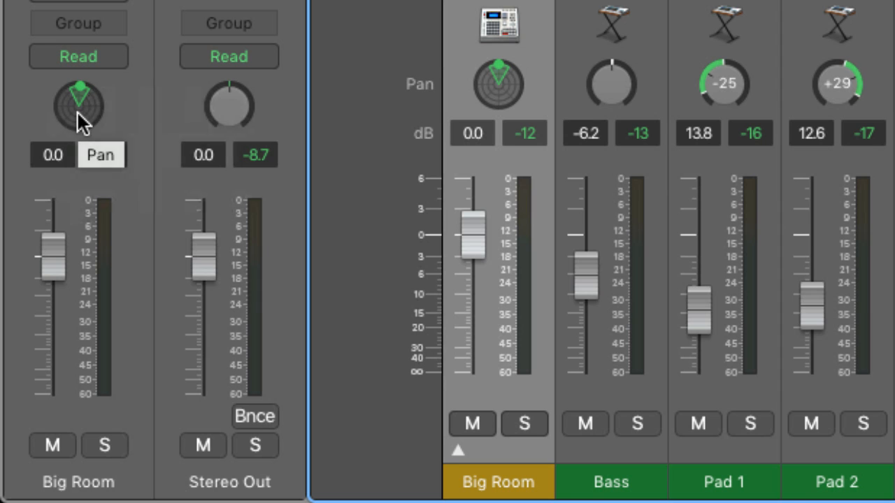
{"action": "left_click_drag", "start_coordinate": [78, 105], "coordinate": [78, 109]}
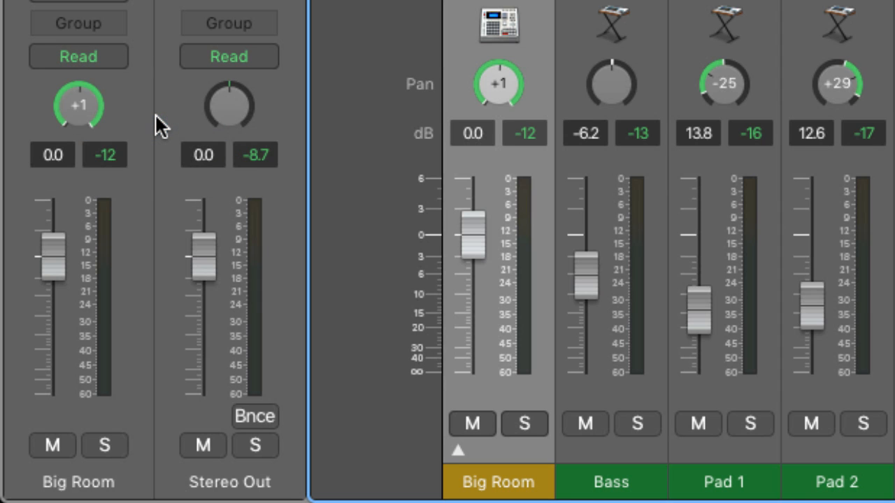
{"action": "mouse_move", "coordinate": [79, 111]}
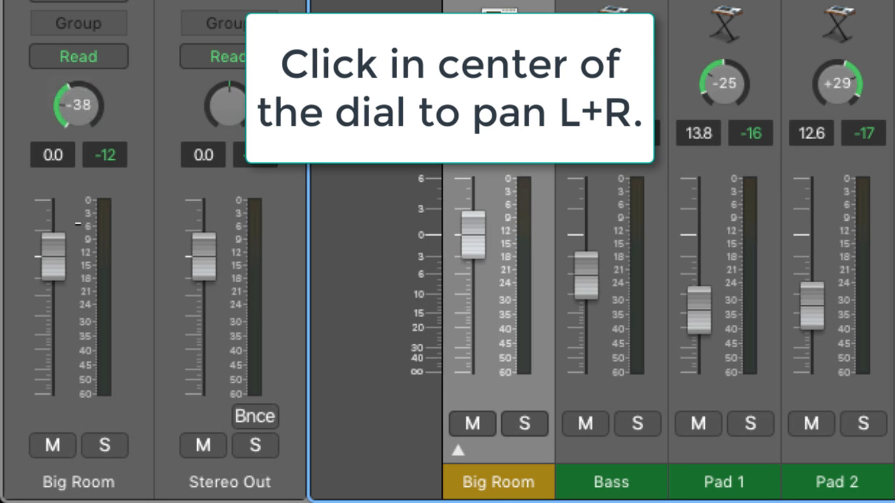
Sweep Big Room's stereo pan between -38 and +38 and adjust its width, ending at +1.
{"action": "left_click", "coordinate": [78, 105]}
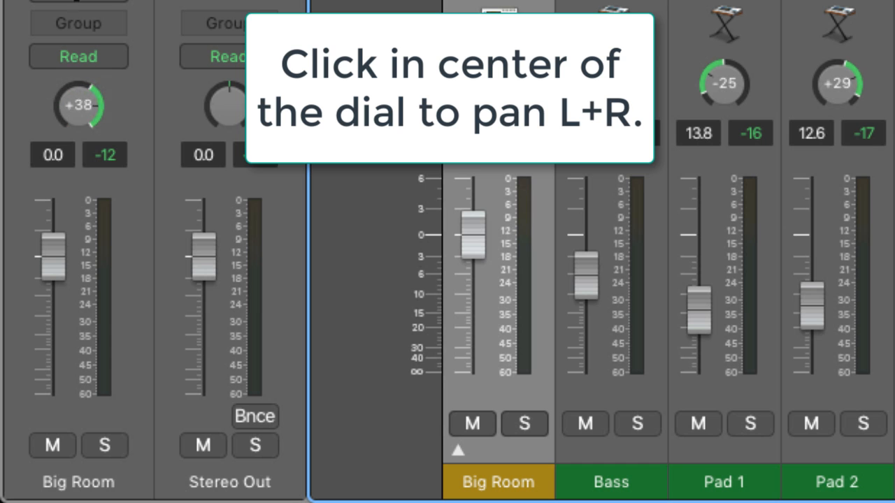
{"action": "left_click", "coordinate": [78, 105]}
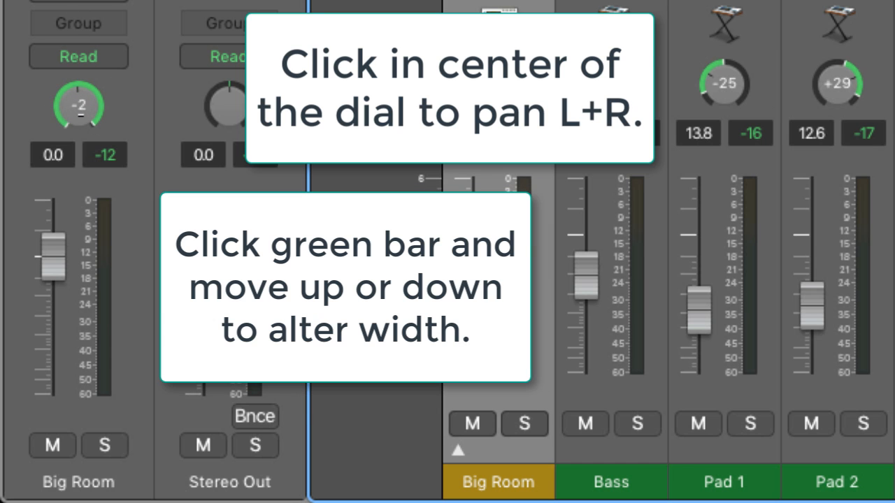
{"action": "left_click", "coordinate": [79, 104]}
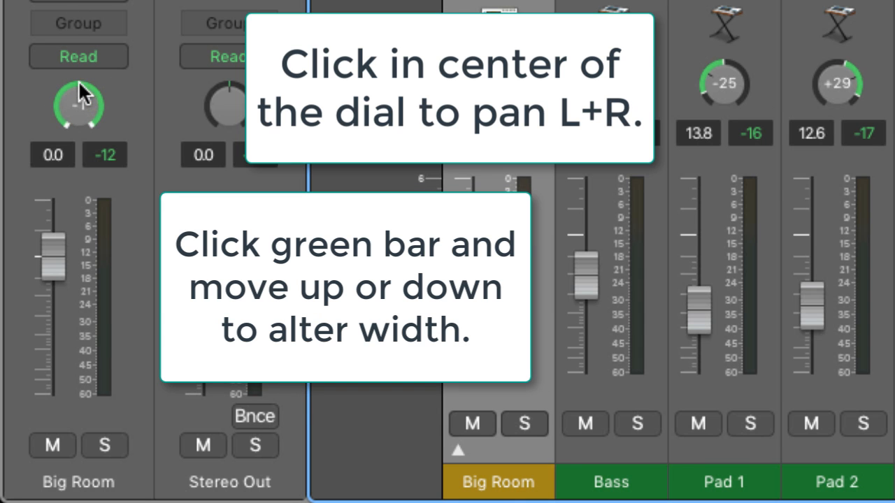
{"action": "left_click", "coordinate": [78, 105]}
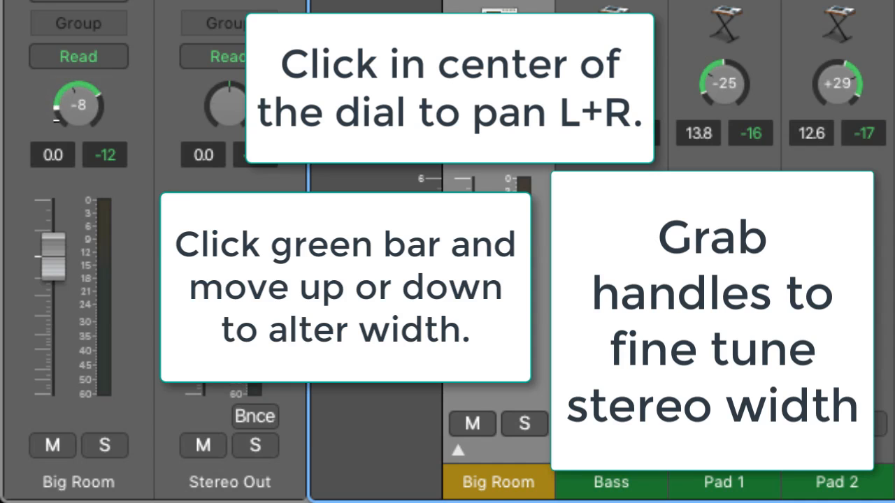
{"action": "left_click", "coordinate": [78, 103]}
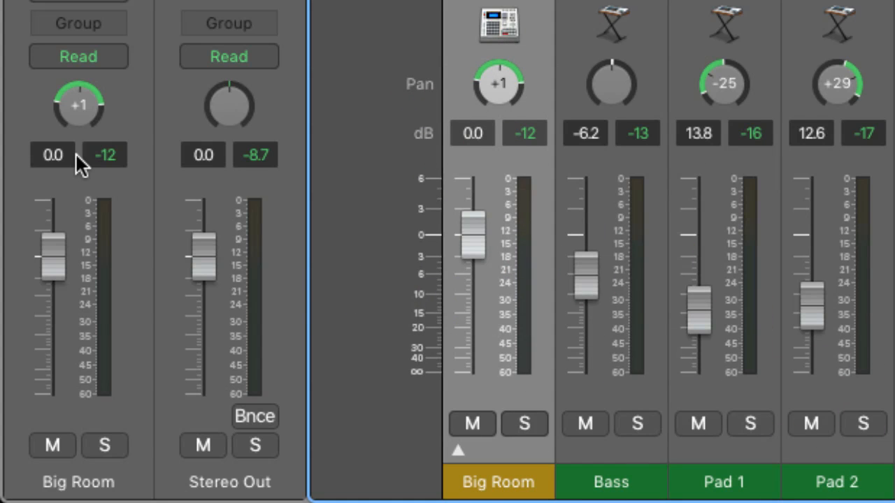
{"action": "mouse_move", "coordinate": [449, 157]}
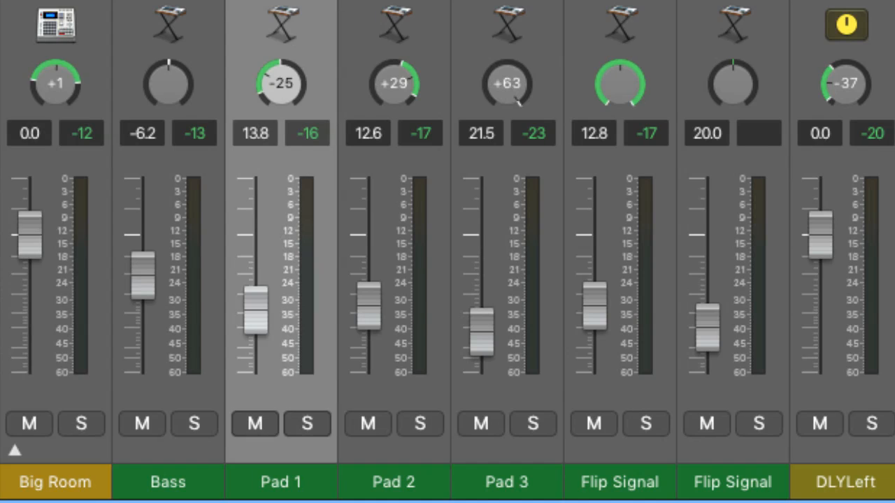
{"action": "left_click", "coordinate": [394, 481]}
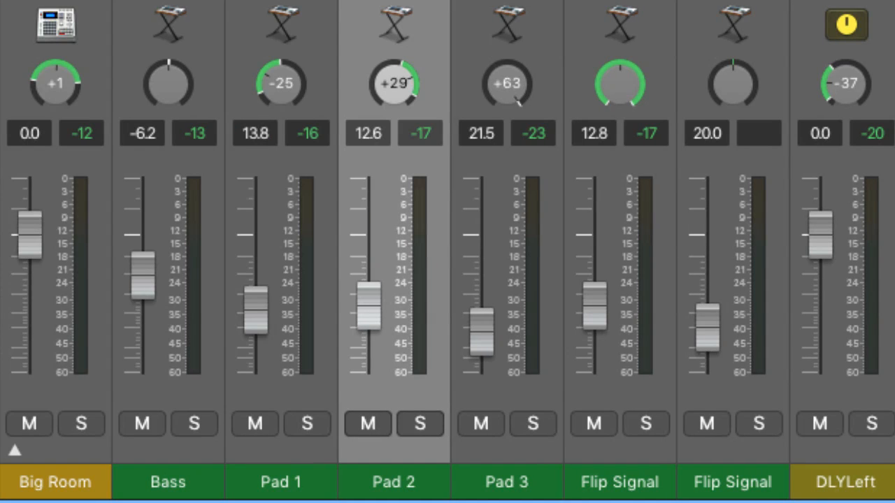
{"action": "left_click", "coordinate": [506, 481]}
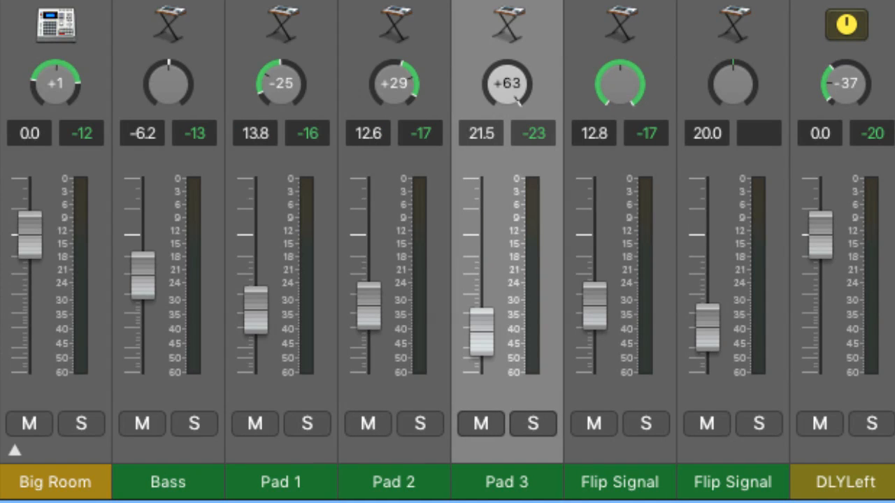
{"action": "left_click", "coordinate": [617, 84]}
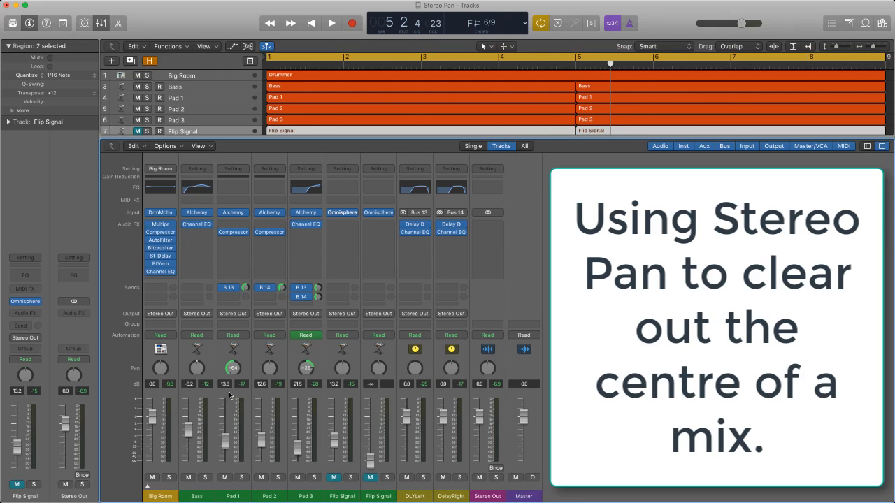
{"action": "mouse_move", "coordinate": [198, 426]}
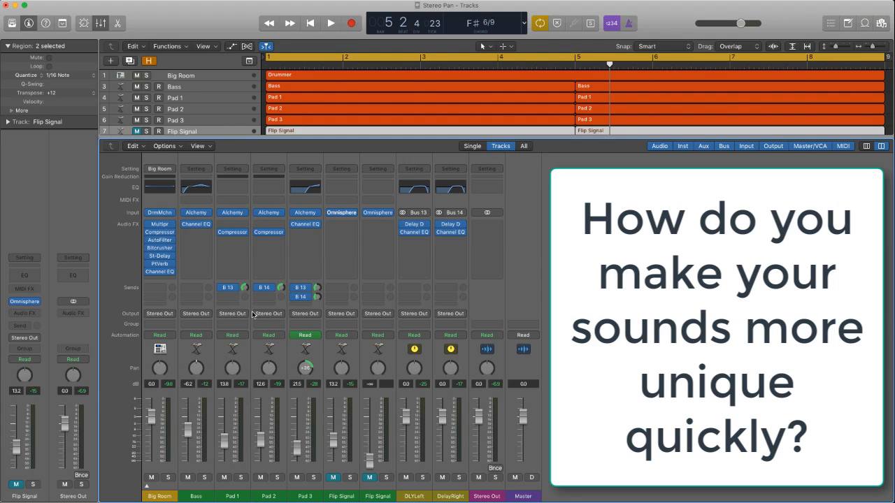
{"action": "mouse_move", "coordinate": [268, 313]}
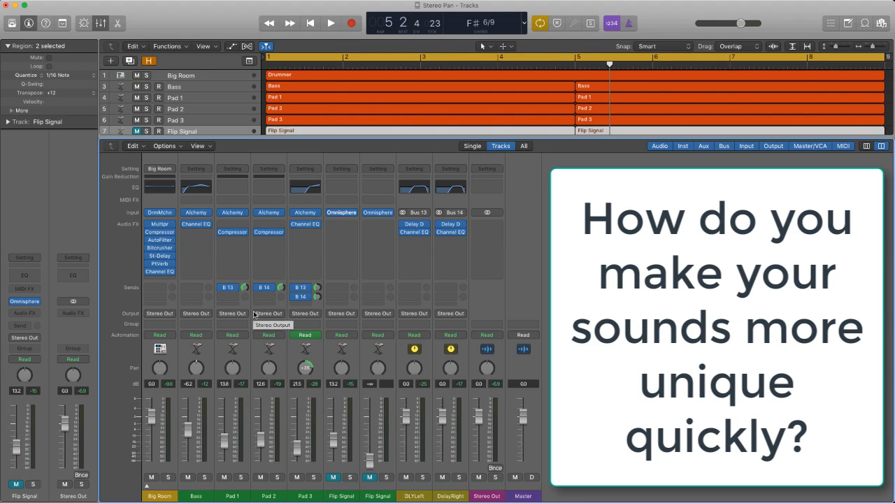
{"action": "mouse_move", "coordinate": [69, 157]}
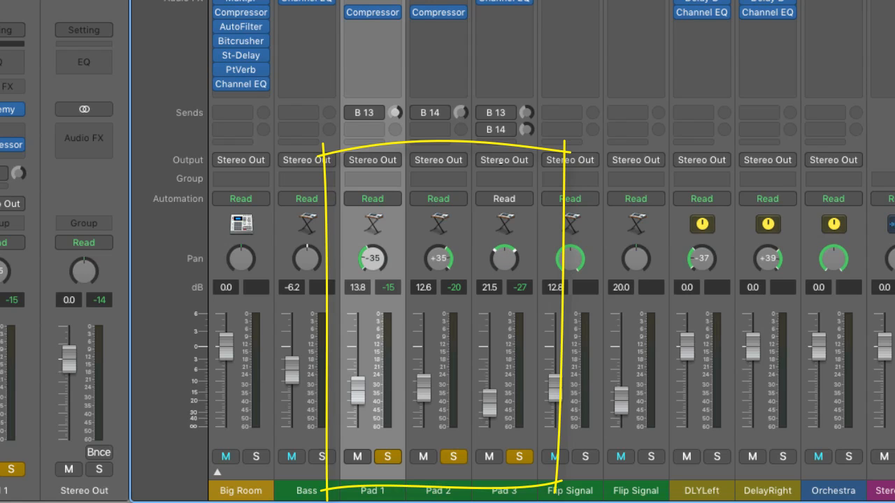
{"action": "mouse_move", "coordinate": [503, 163]}
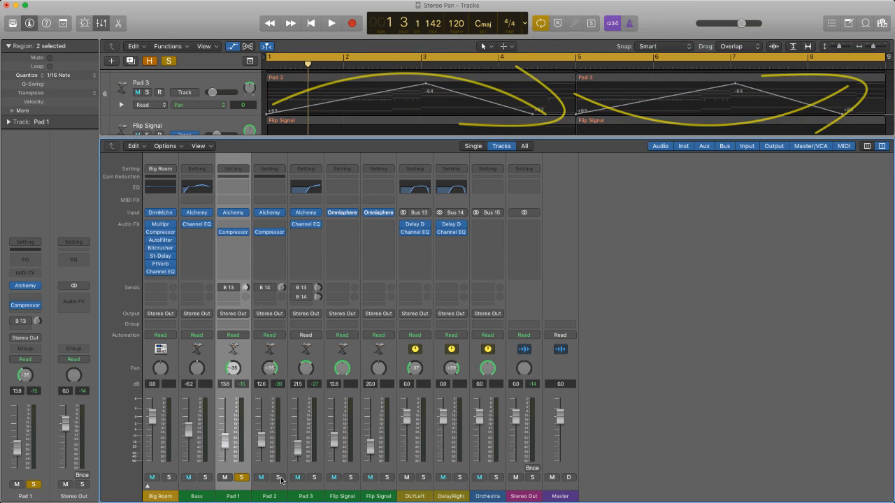
Play the project so Pad 3's pan automation sweeps between left and right.
{"action": "left_click", "coordinate": [330, 23]}
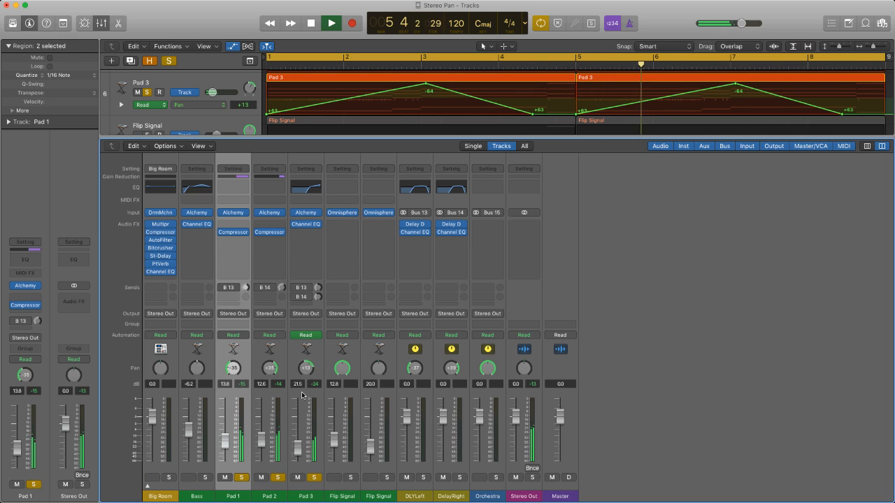
{"action": "left_click_drag", "start_coordinate": [304, 369], "coordinate": [305, 377]}
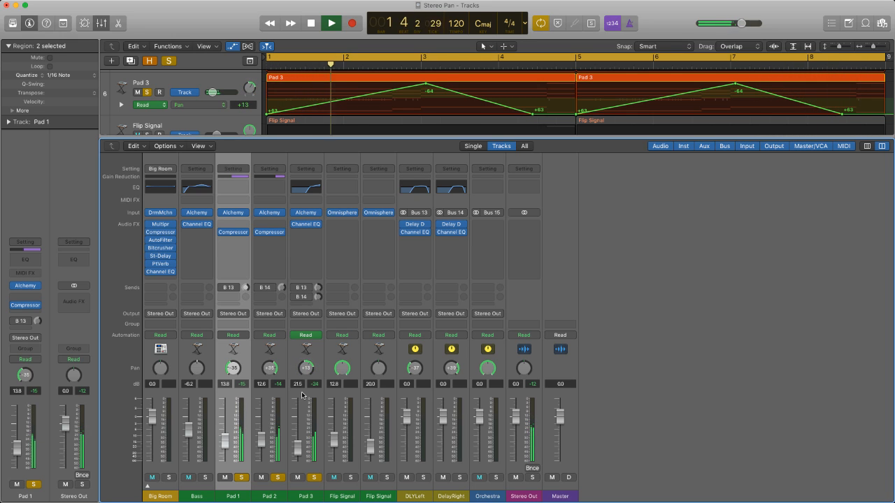
{"action": "left_click", "coordinate": [330, 22]}
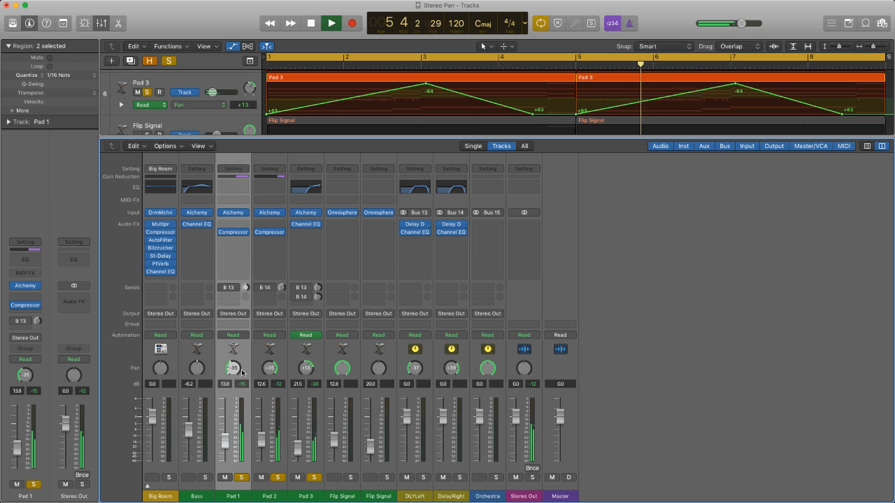
{"action": "left_click_drag", "start_coordinate": [232, 369], "coordinate": [232, 380]}
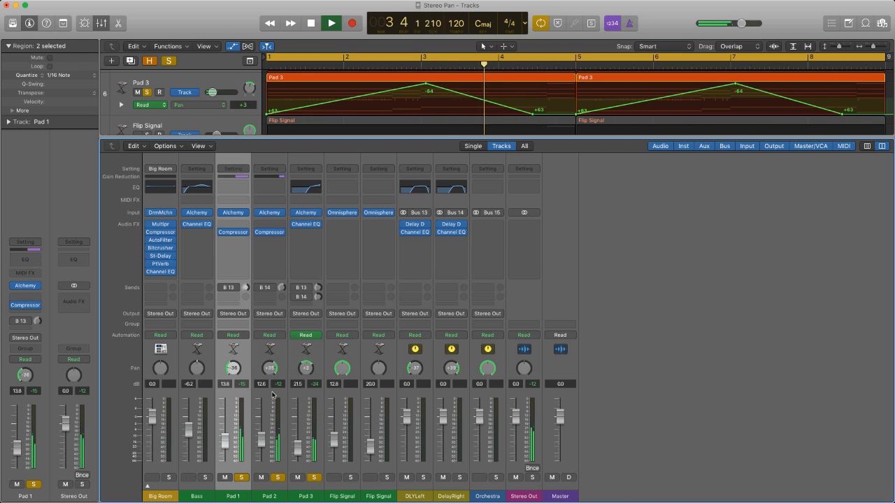
Set Flip Signal to Stereo Pan and swap its left and right sides.
{"action": "left_click", "coordinate": [330, 22]}
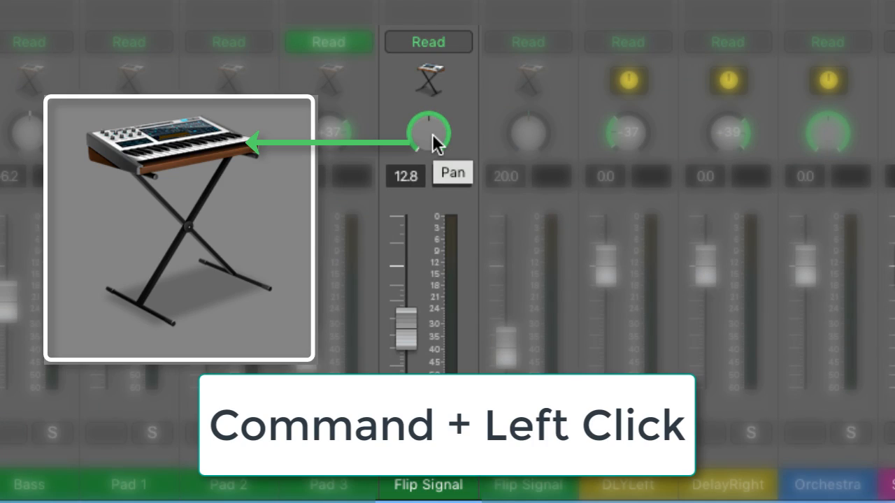
{"action": "left_click", "coordinate": [427, 133]}
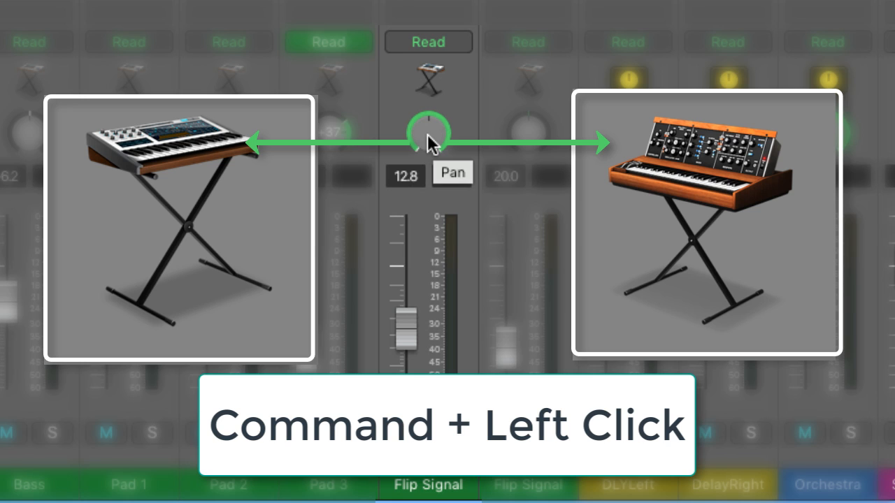
{"action": "left_click", "coordinate": [428, 132]}
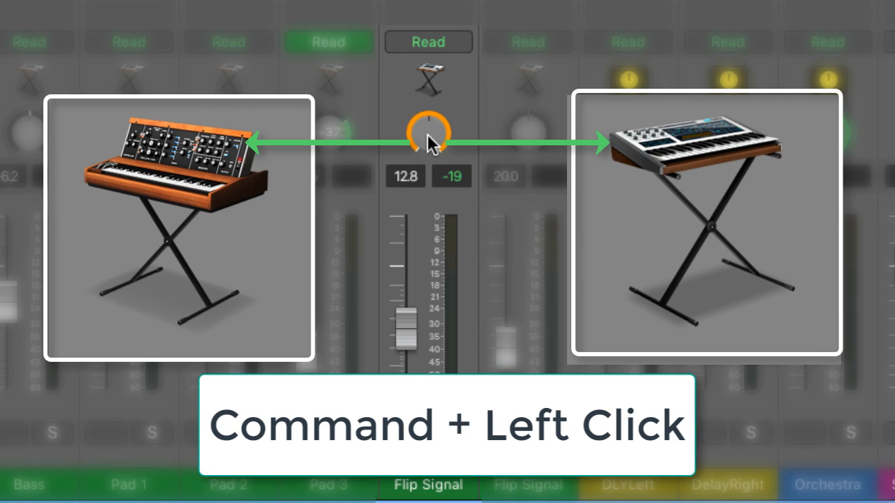
{"action": "left_click", "coordinate": [428, 131]}
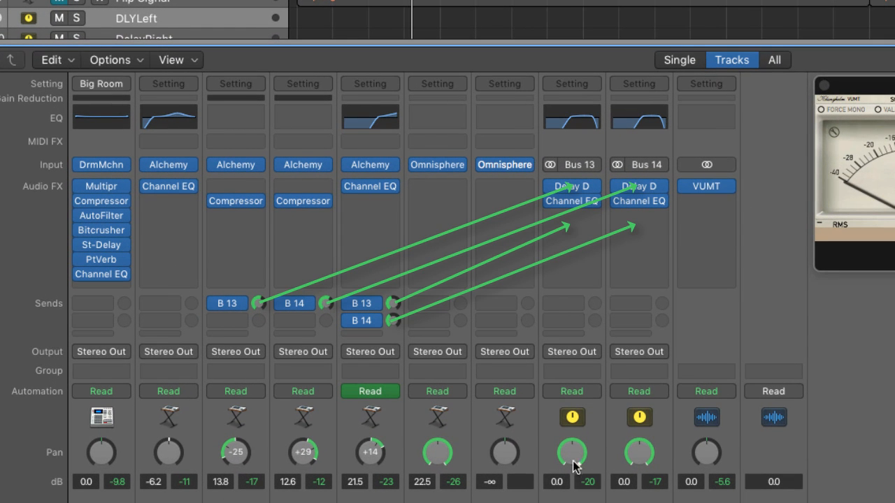
{"action": "mouse_move", "coordinate": [570, 186]}
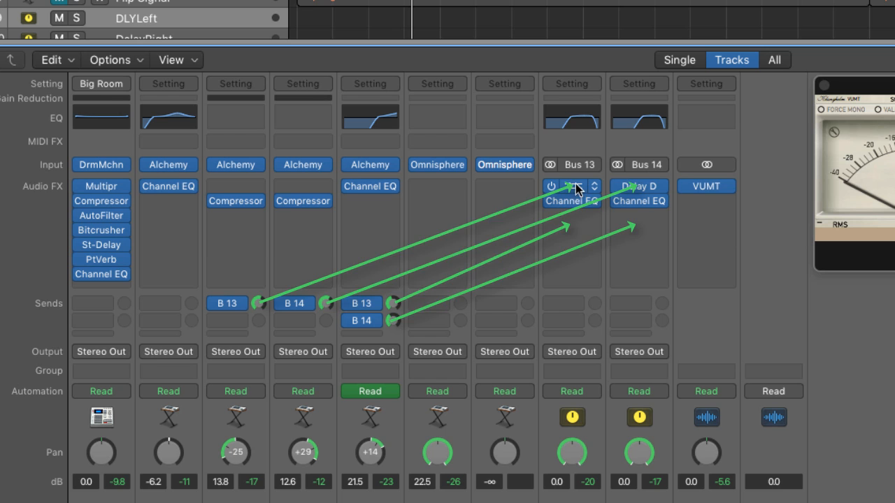
Pan the DLYLeft bus further left and bring up its Delay Designer settings.
{"action": "scroll", "scroll_direction": "down", "scroll_amount": 3}
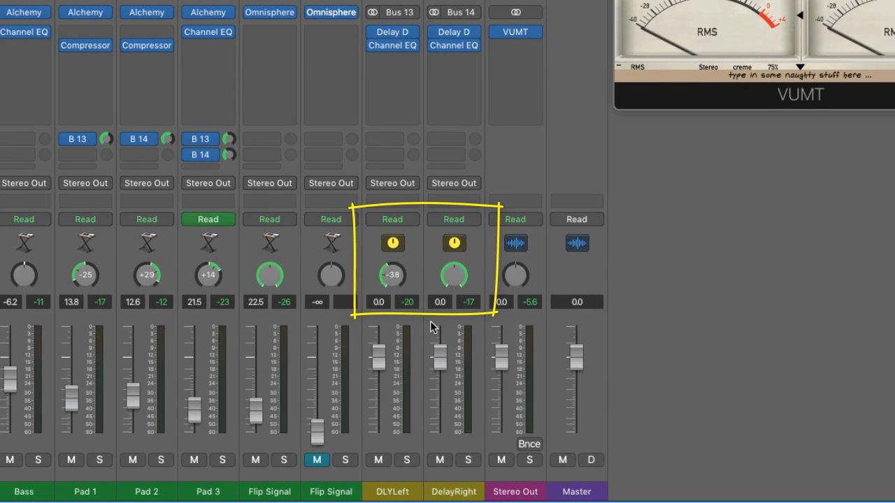
{"action": "left_click_drag", "start_coordinate": [452, 274], "coordinate": [453, 252]}
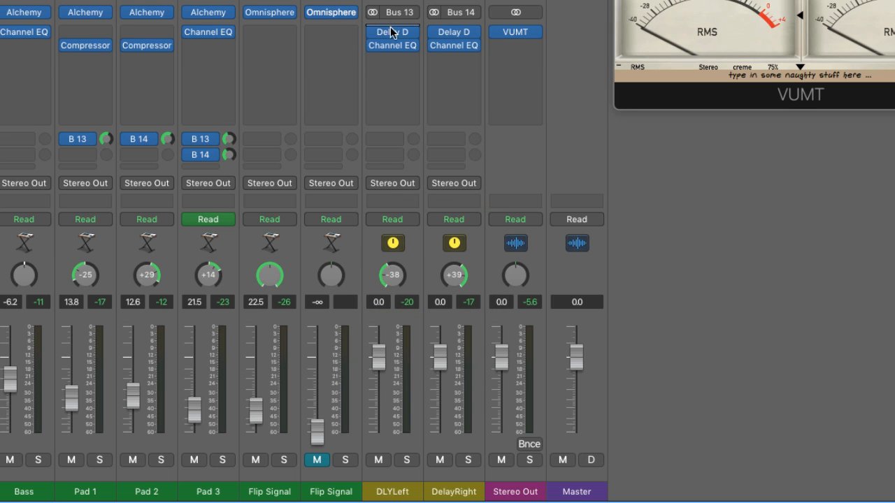
{"action": "double_click", "coordinate": [391, 30]}
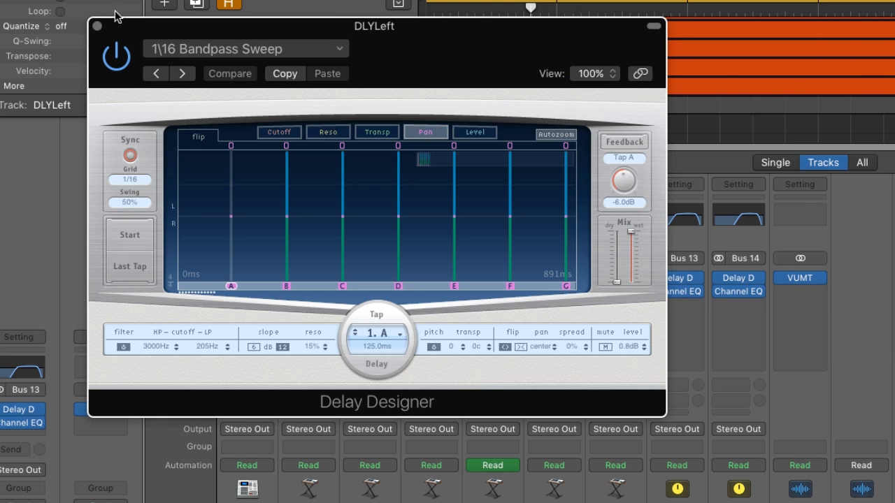
Close Delay Designer, leaving DLYLeft and DelayRight buses panned -38 and +39.
{"action": "left_click", "coordinate": [98, 26]}
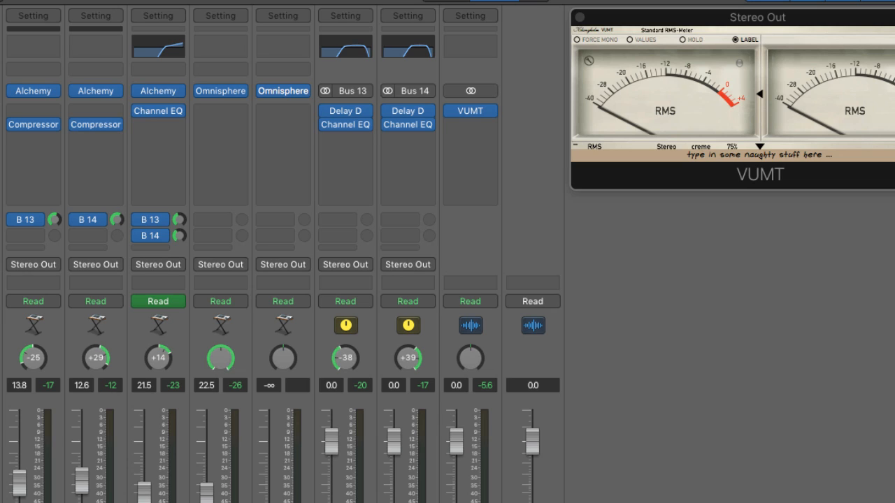
{"action": "mouse_move", "coordinate": [338, 363]}
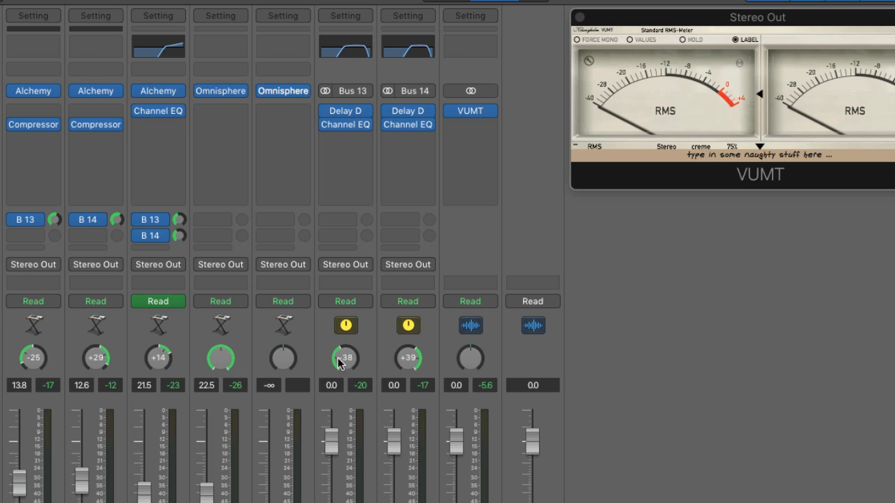
Pan the DLYLeft bus to -41 and the DelayRight bus to +41.
{"action": "left_click_drag", "start_coordinate": [344, 358], "coordinate": [344, 355]}
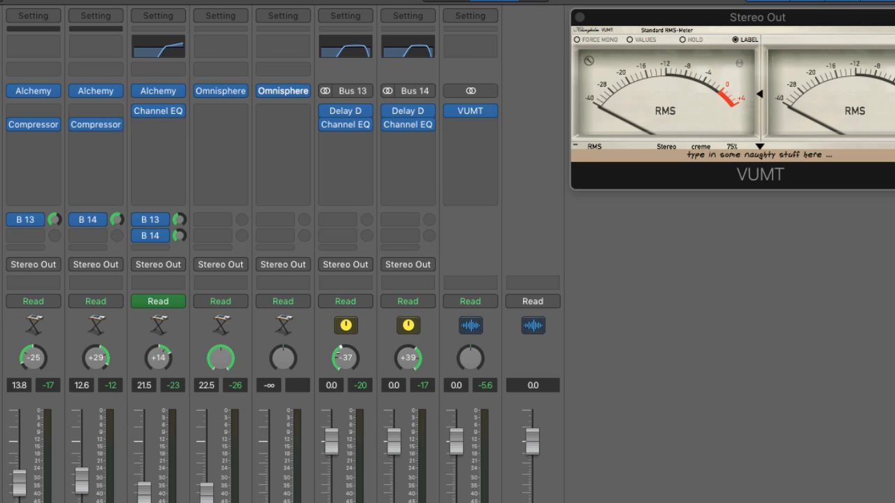
{"action": "left_click_drag", "start_coordinate": [346, 358], "coordinate": [345, 370]}
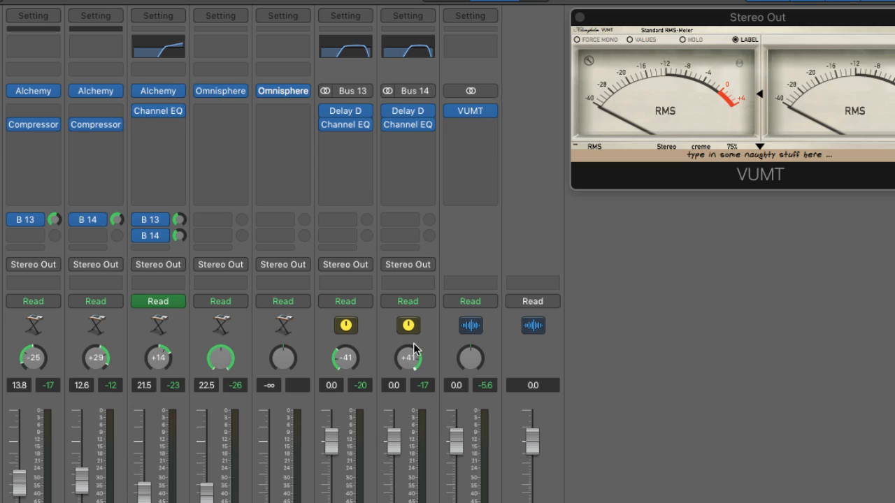
{"action": "mouse_move", "coordinate": [412, 358]}
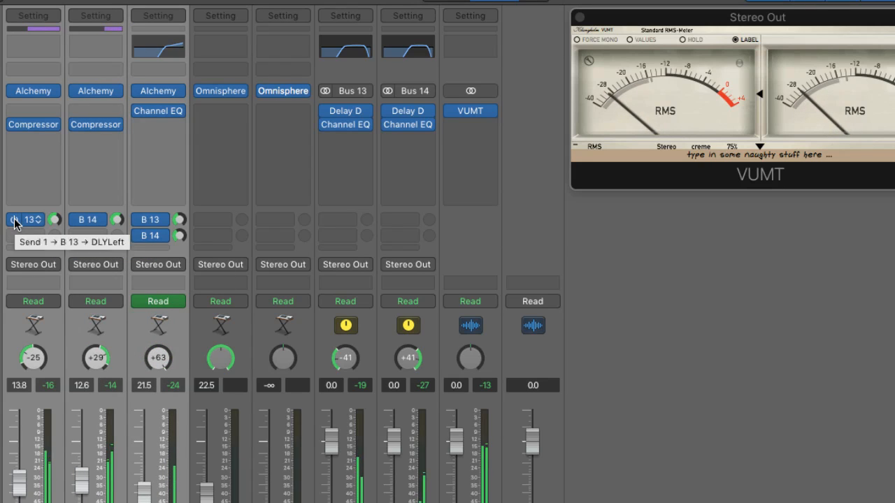
{"action": "mouse_move", "coordinate": [138, 235]}
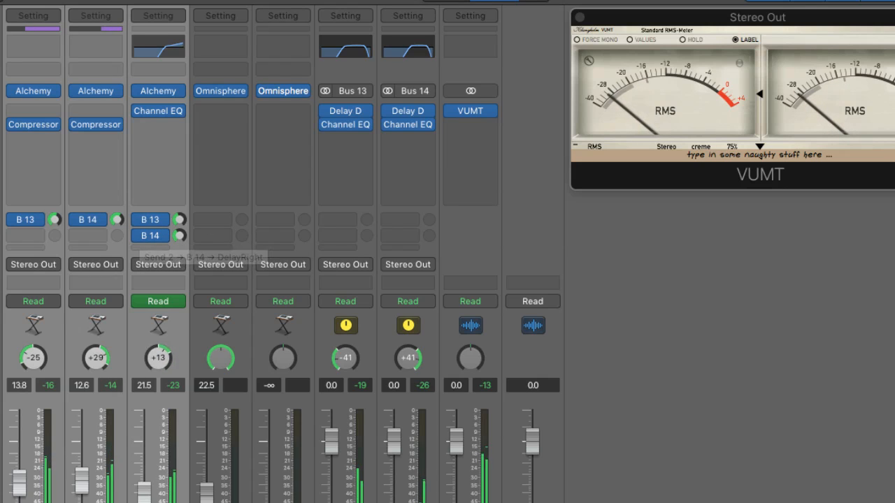
Pan Pad 3 out to +63 after trying positions nearer the centre.
{"action": "left_click_drag", "start_coordinate": [158, 358], "coordinate": [158, 392]}
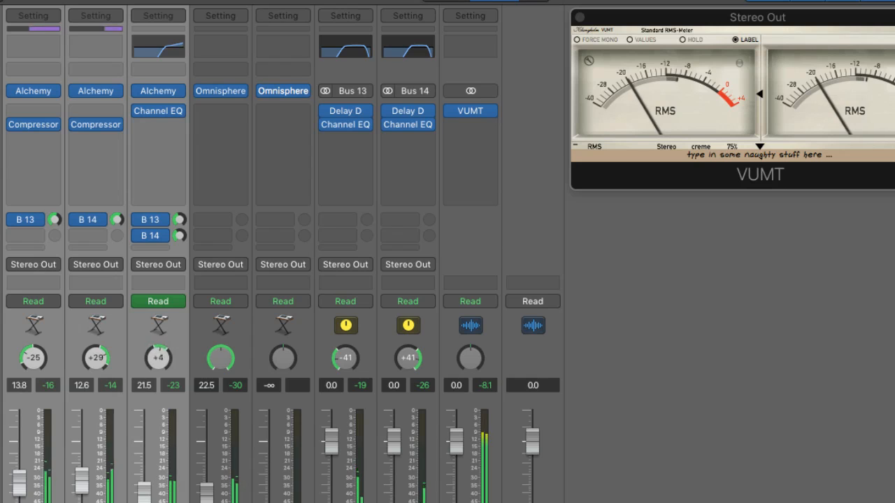
{"action": "left_click_drag", "start_coordinate": [158, 358], "coordinate": [158, 329]}
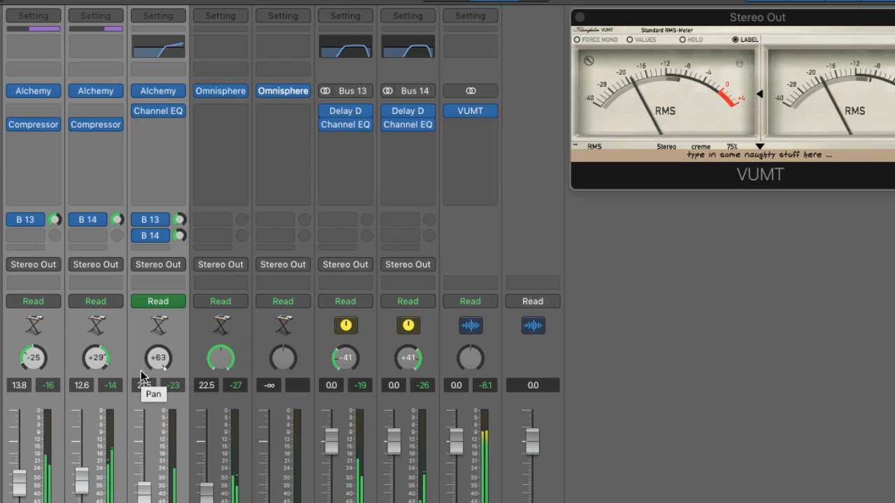
{"action": "left_click_drag", "start_coordinate": [157, 358], "coordinate": [158, 378]}
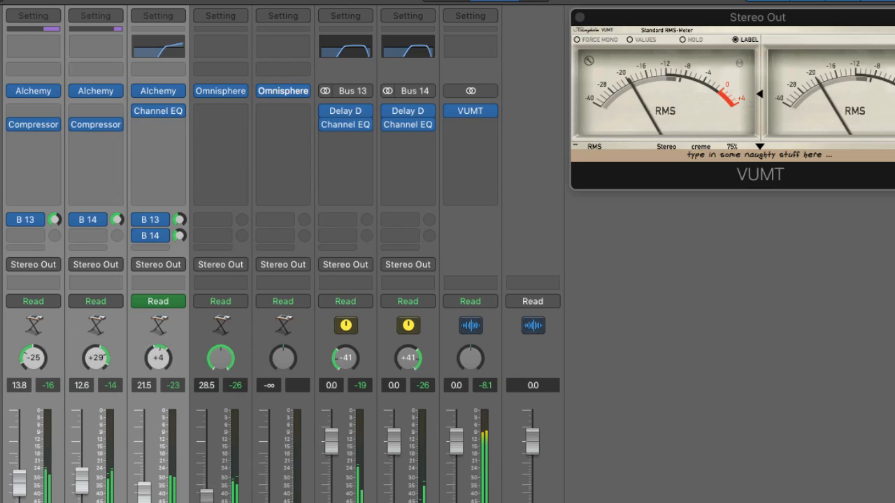
{"action": "left_click_drag", "start_coordinate": [158, 358], "coordinate": [158, 328]}
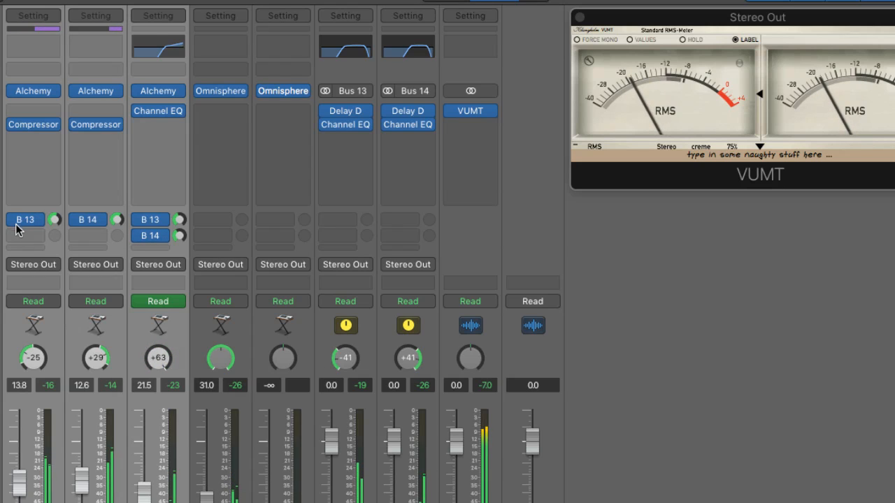
{"action": "left_click", "coordinate": [151, 235]}
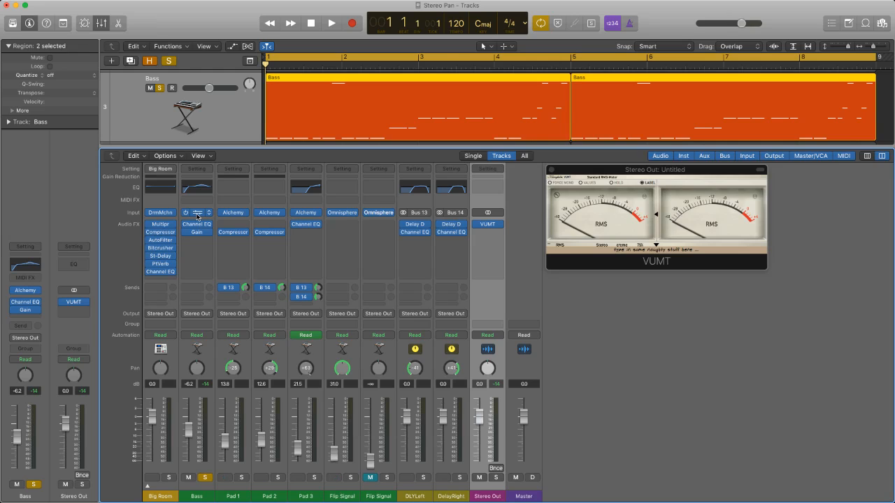
{"action": "mouse_move", "coordinate": [197, 224]}
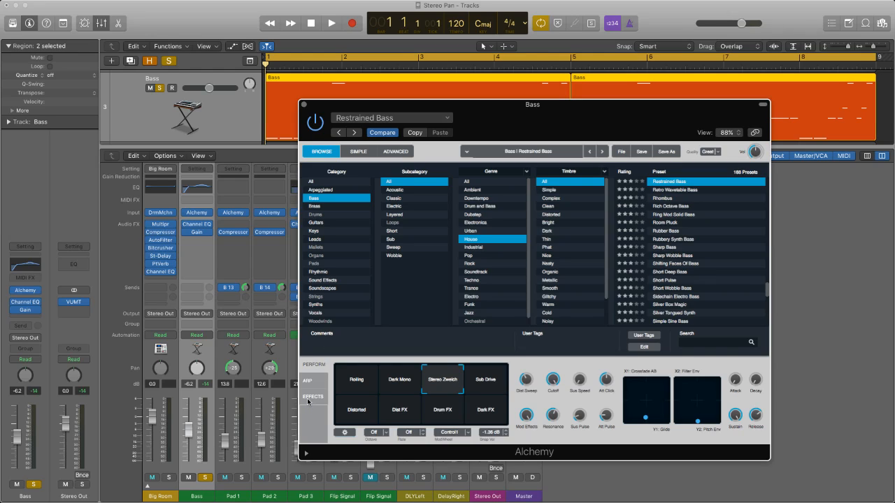
View the Bass channel's Alchemy Restrained Bass effects chain and return to the mixer.
{"action": "left_click", "coordinate": [313, 397]}
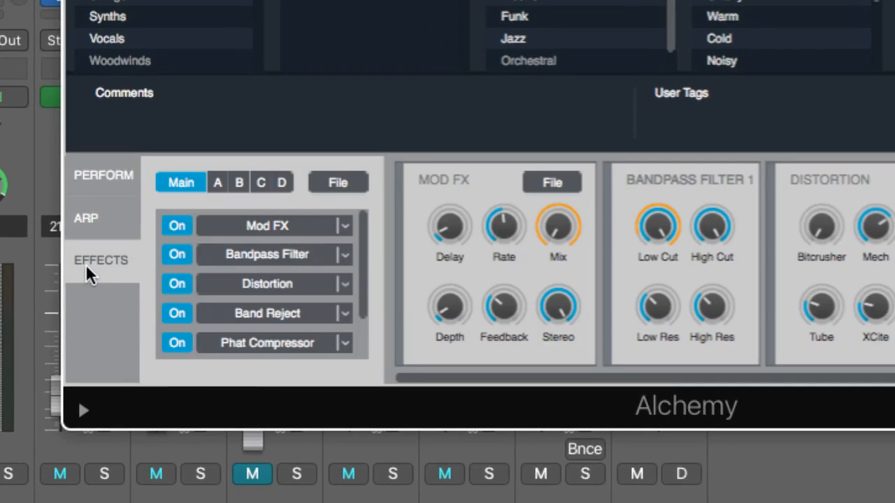
{"action": "scroll", "scroll_direction": "down", "scroll_amount": 3}
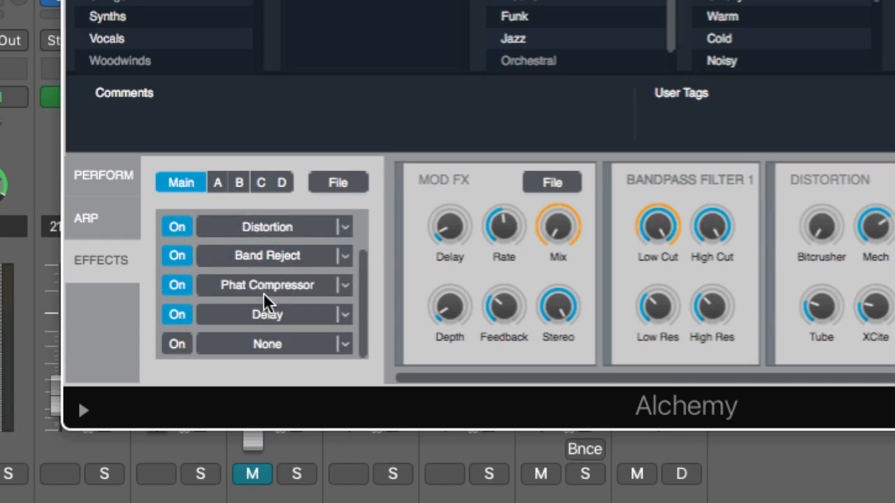
{"action": "left_click", "coordinate": [266, 313]}
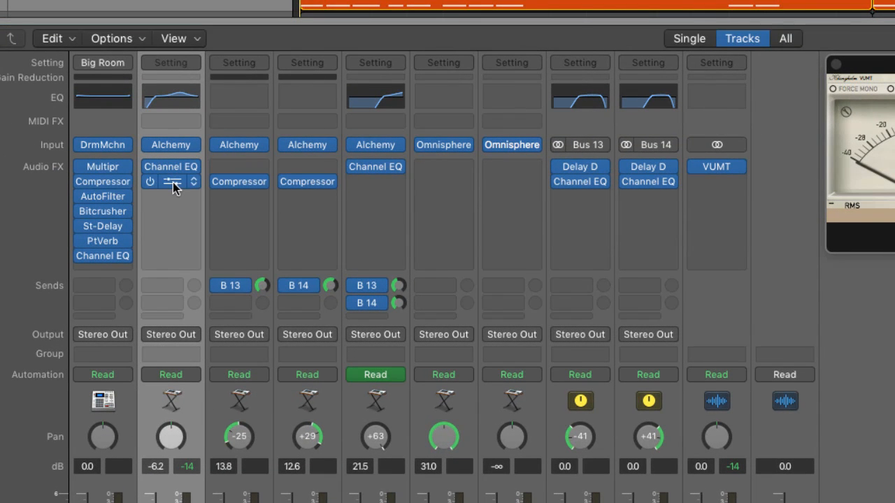
Insert a Utility > Gain plug-in in the Bass strip's slot below Channel EQ.
{"action": "left_click", "coordinate": [170, 182]}
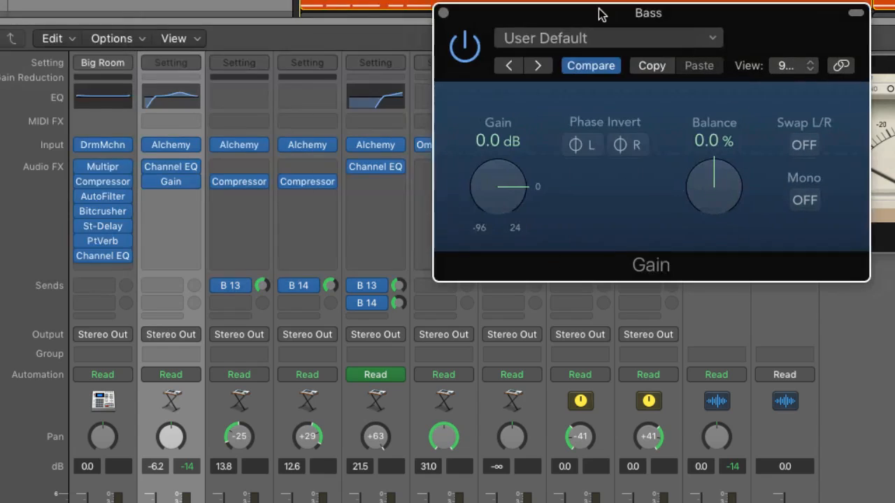
{"action": "left_click", "coordinate": [803, 201]}
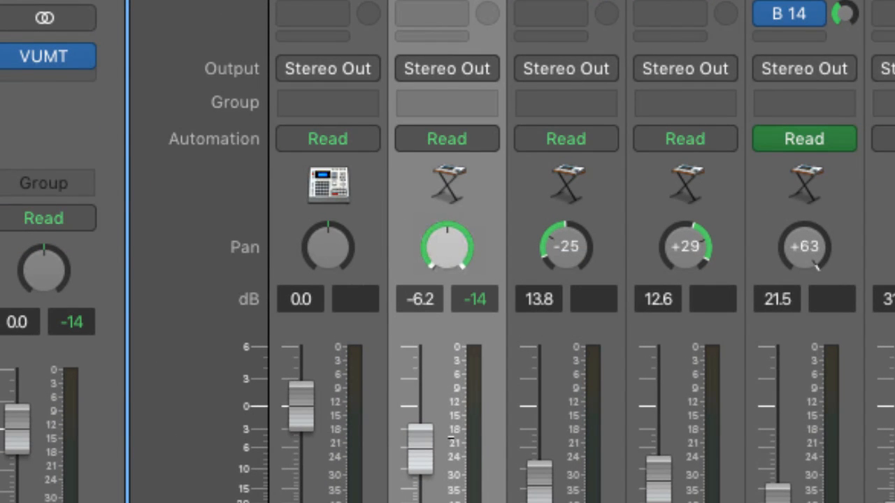
{"action": "double_click", "coordinate": [447, 246]}
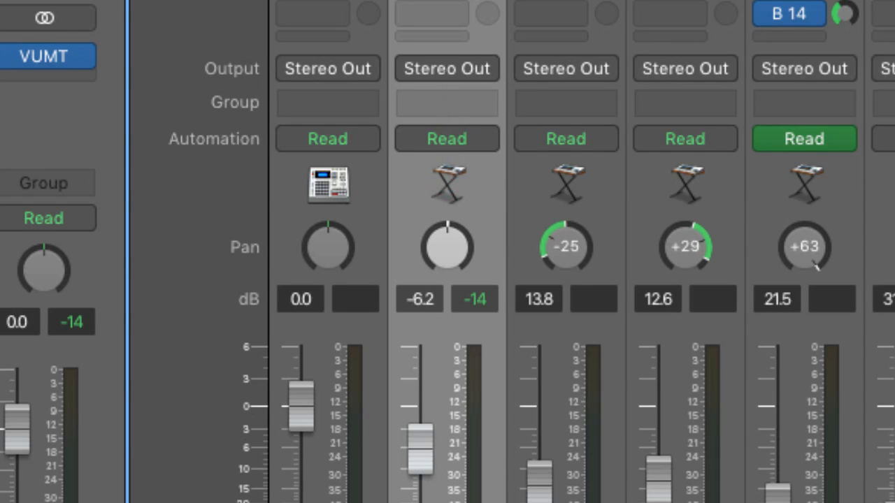
{"action": "mouse_move", "coordinate": [448, 238]}
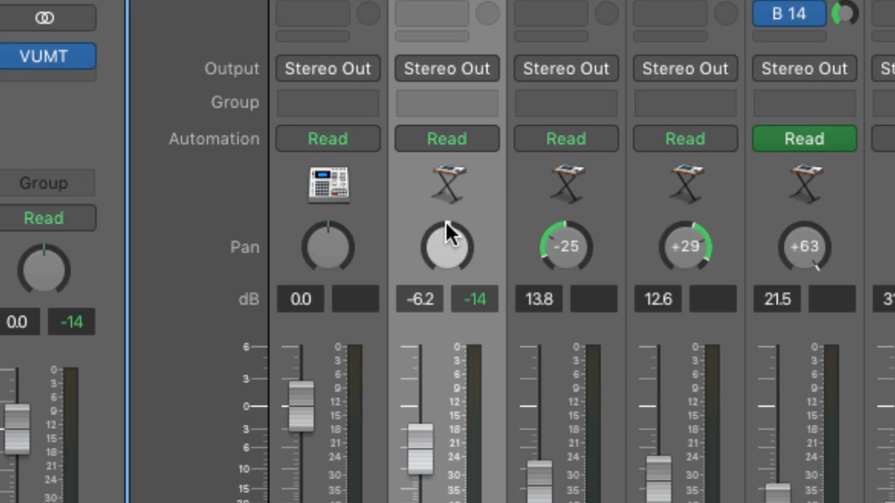
{"action": "mouse_move", "coordinate": [447, 240]}
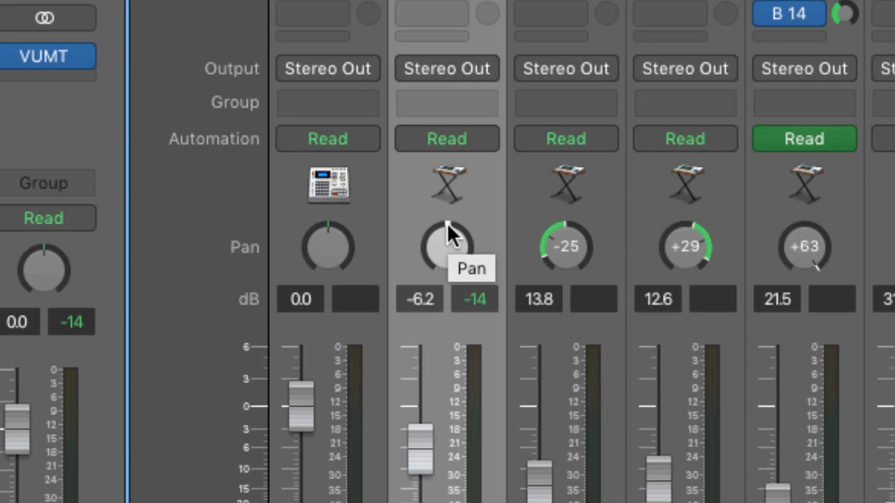